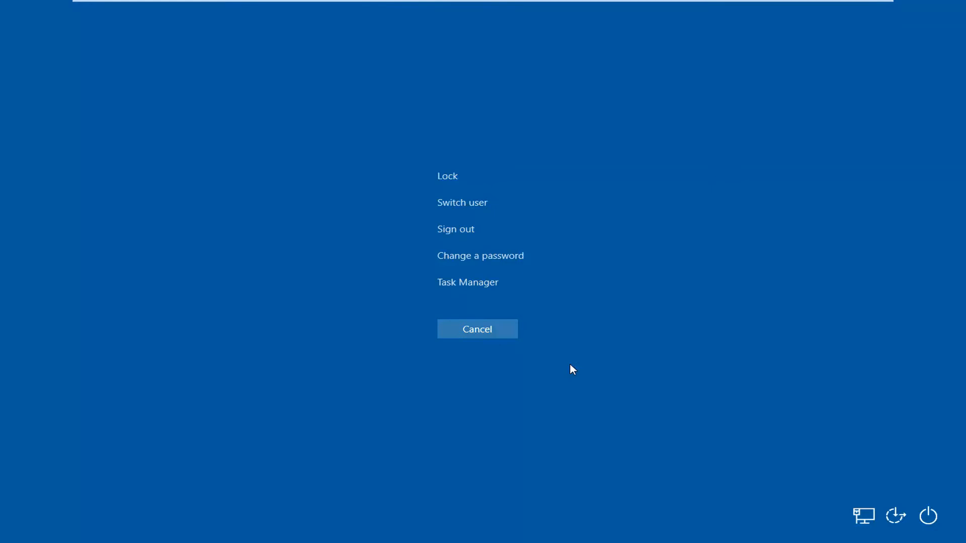
Launch Task Manager from the Ctrl+Alt+Del security options screen
click(477, 329)
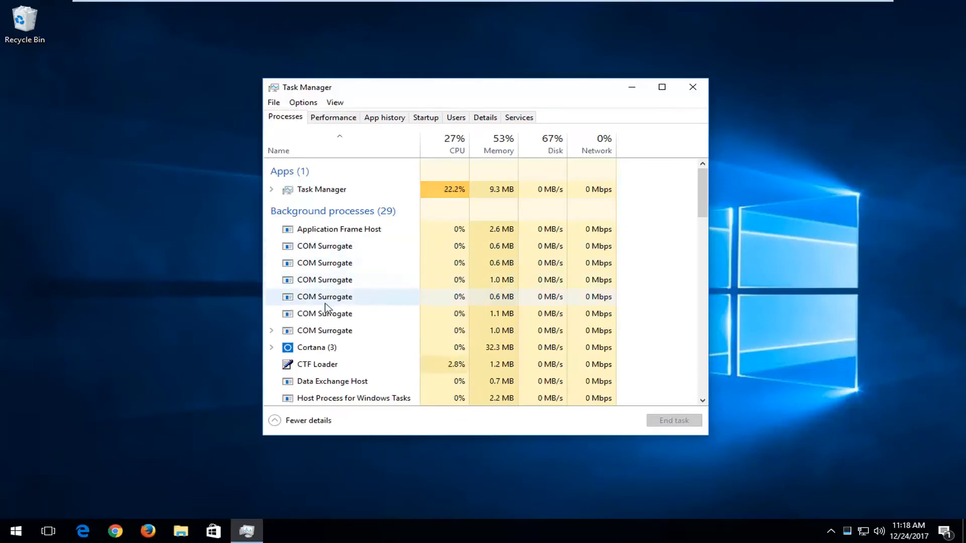
Scroll down to the Windows processes and select Windows Explorer
scroll(down, 3)
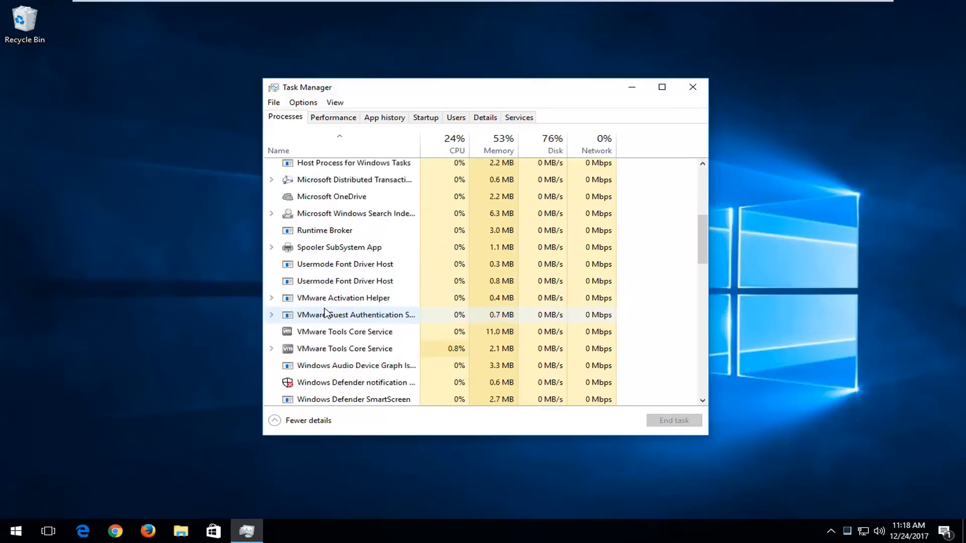
scroll(down, 3)
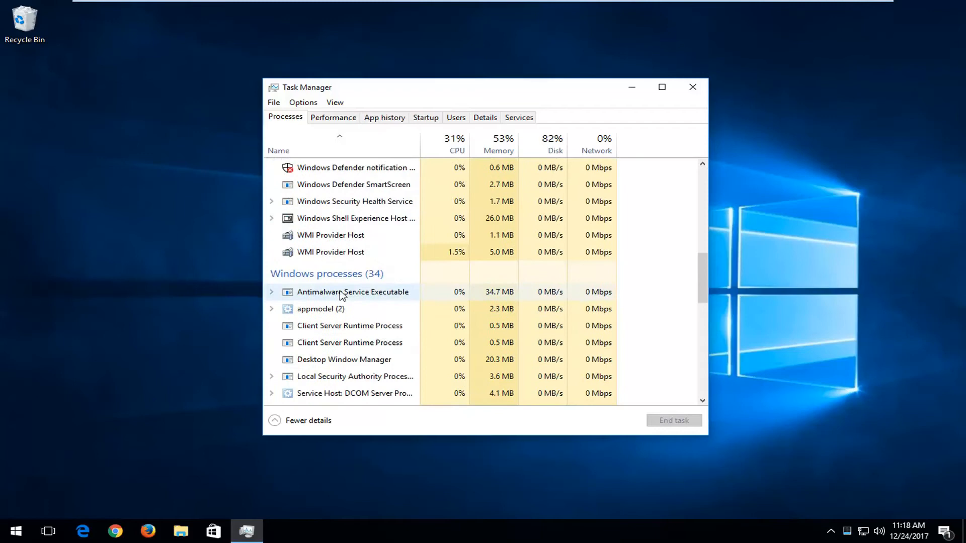
scroll(down, 3)
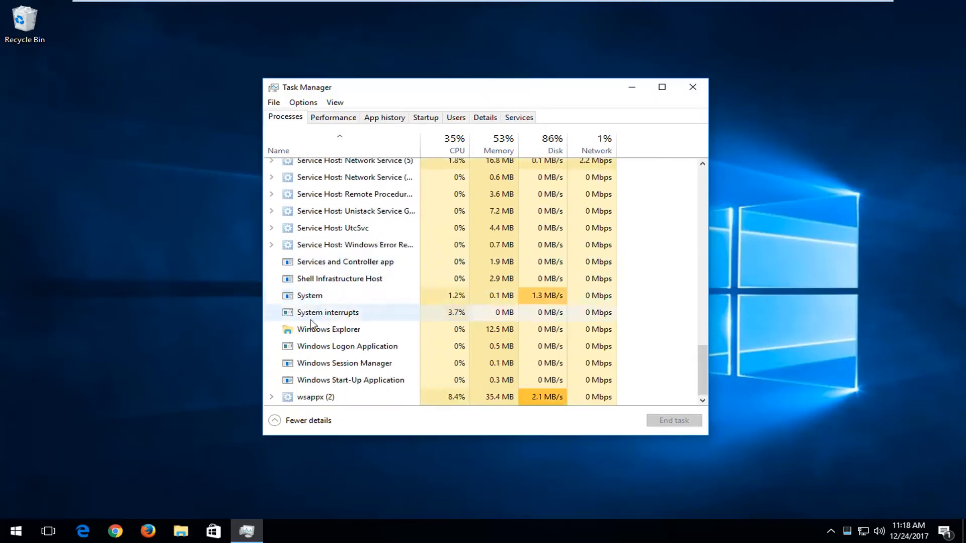
click(328, 329)
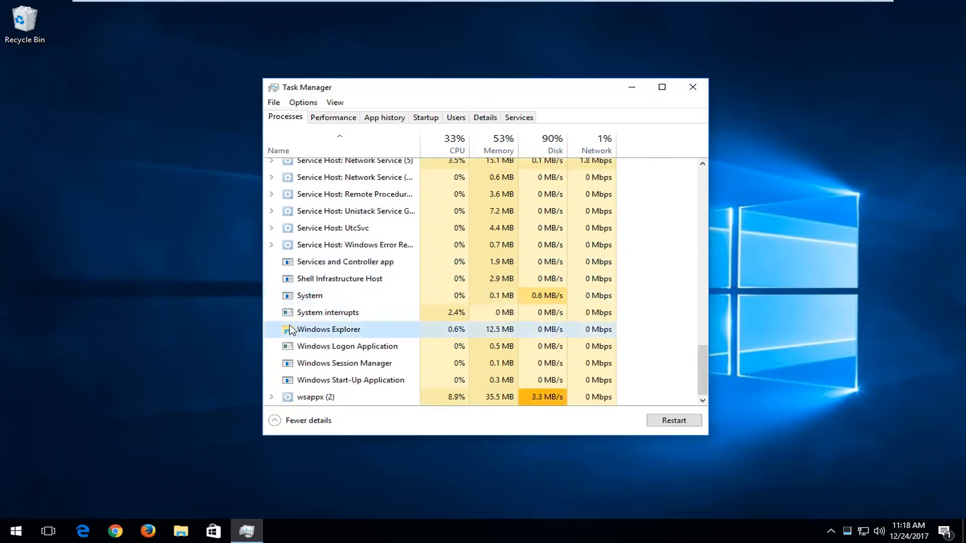
Restart Windows Explorer from its right-click context menu
right_click(329, 329)
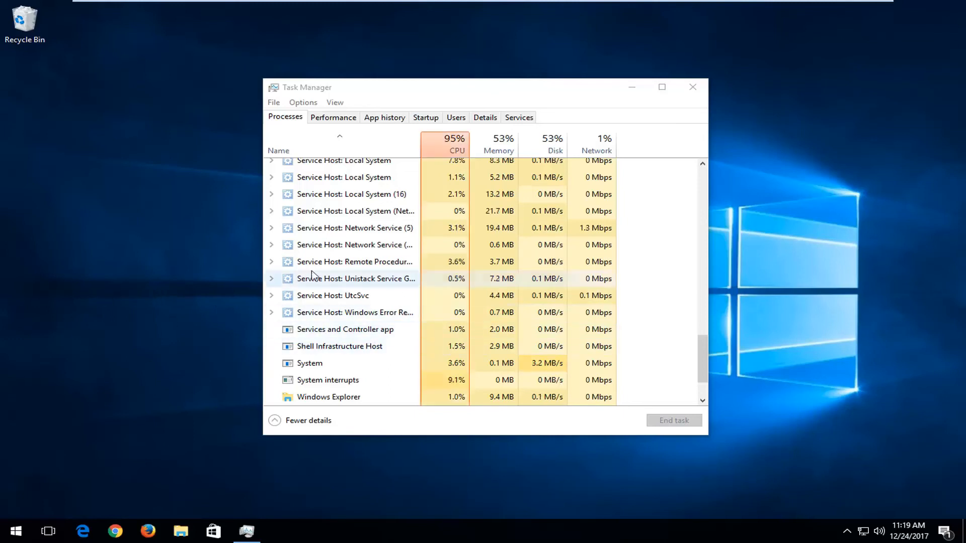
mouse_move(330, 362)
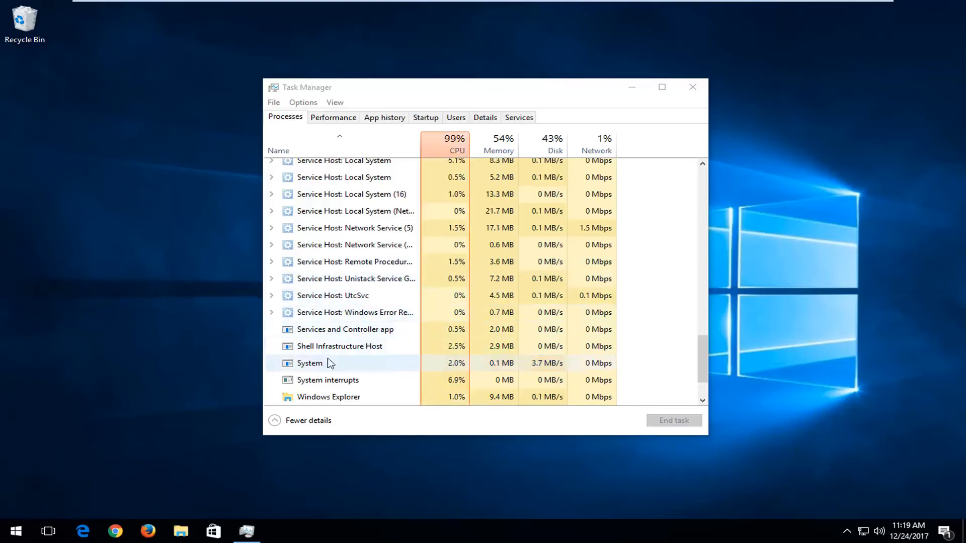
mouse_move(74, 296)
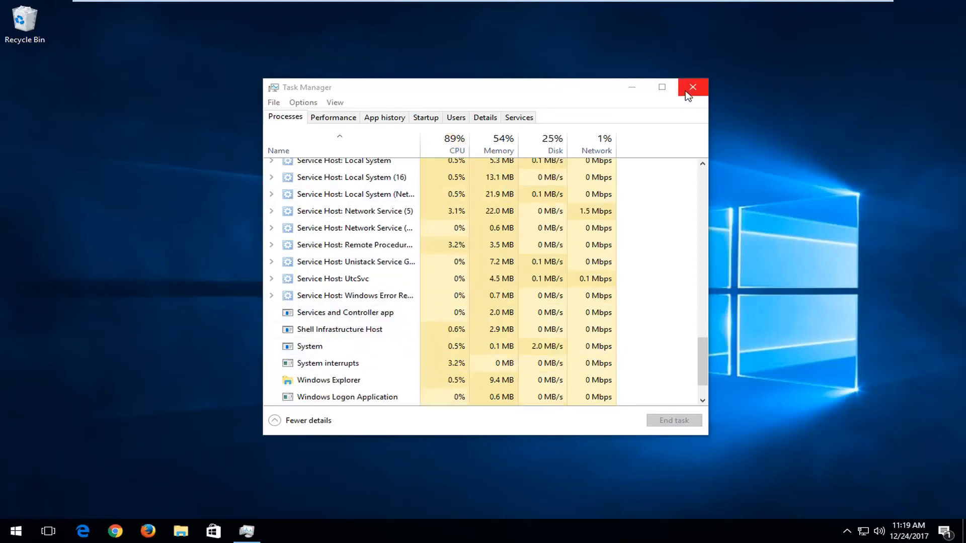
Close the Task Manager window with its title-bar close button
click(692, 87)
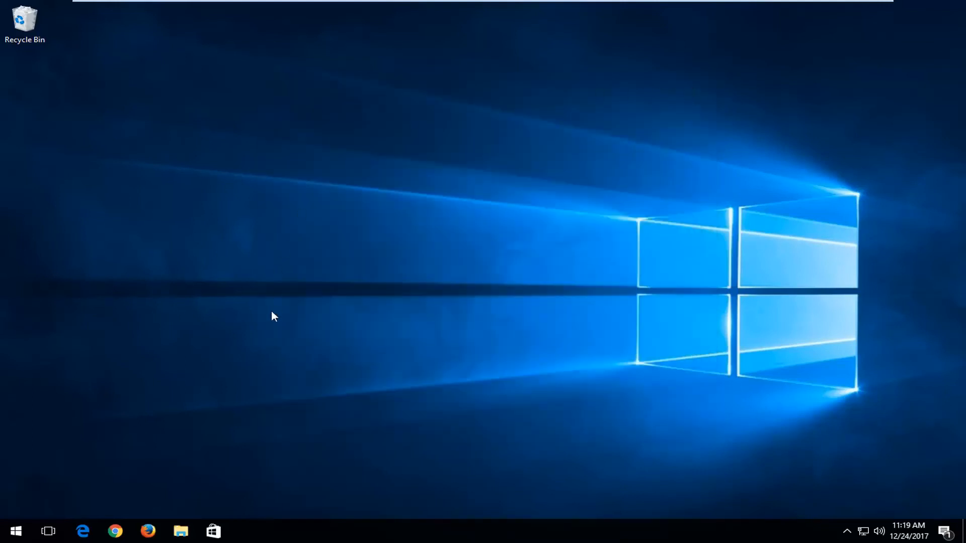